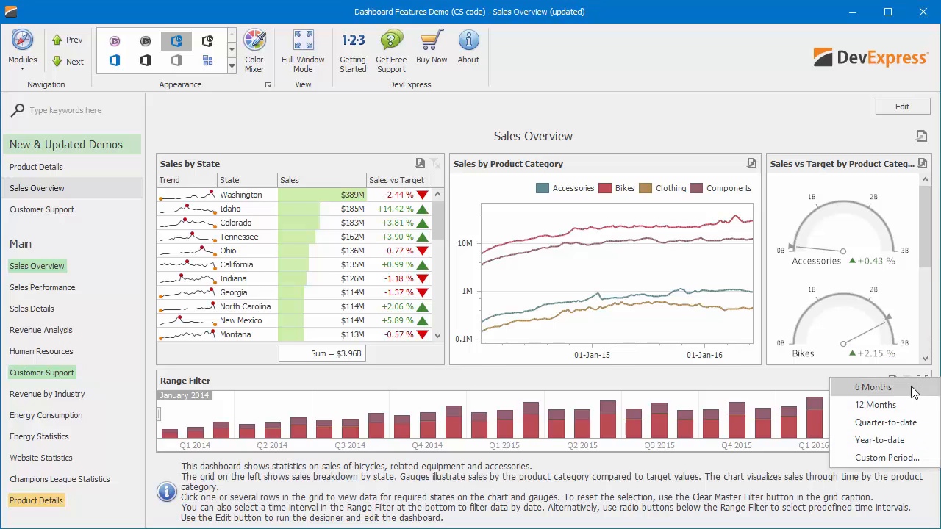
# Step: Preview the 6 Months, 12 Months and Quarter-to-date preset periods in turn
pyautogui.click(873, 391)
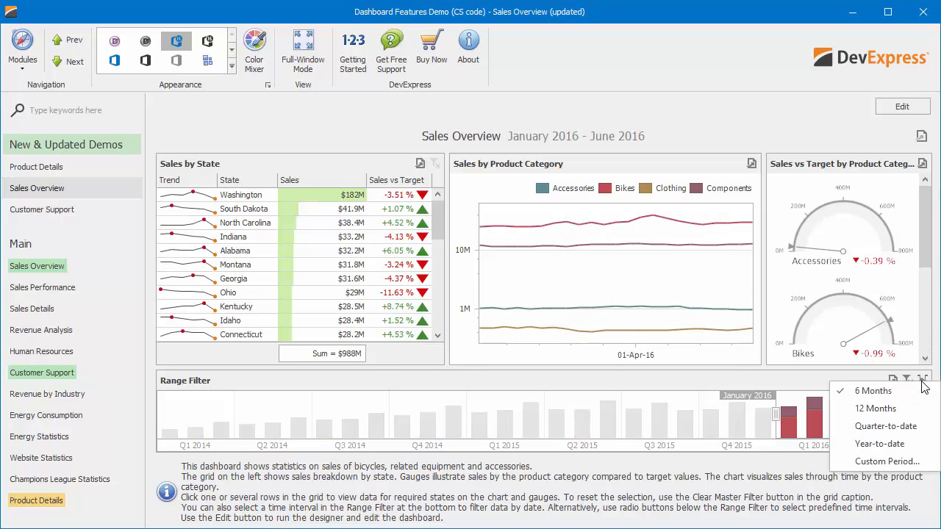
pyautogui.click(876, 408)
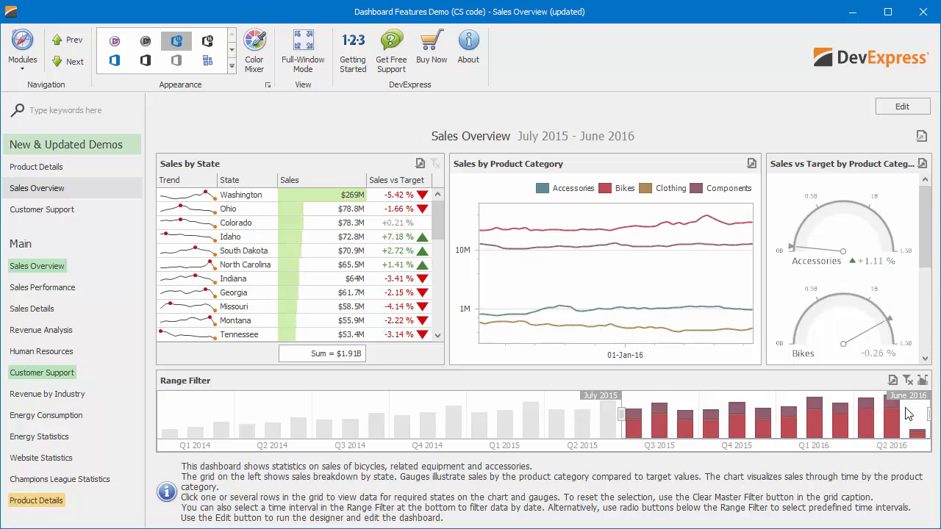
pyautogui.click(922, 379)
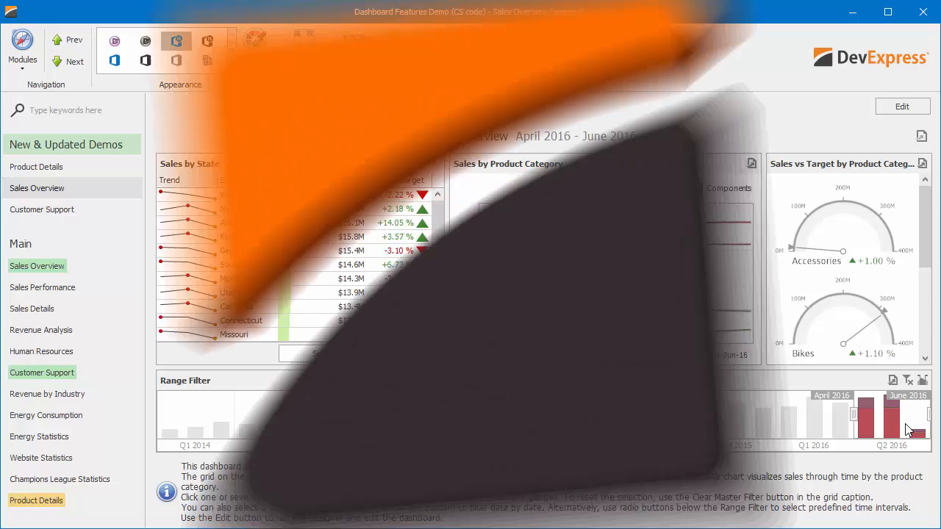
# Step: Insert a Range Filter with Sales values, CurrentDate argument grouped Month-Year, Category series
pyautogui.click(902, 106)
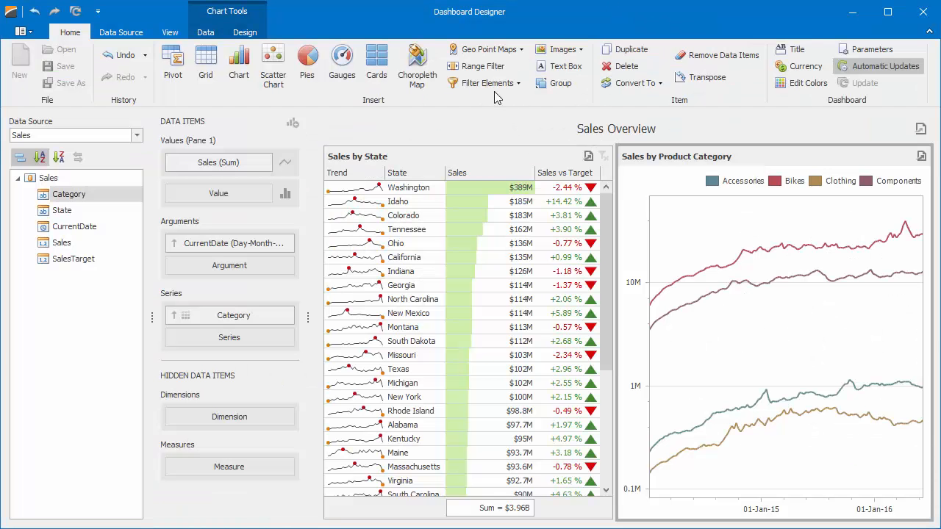
pyautogui.click(478, 65)
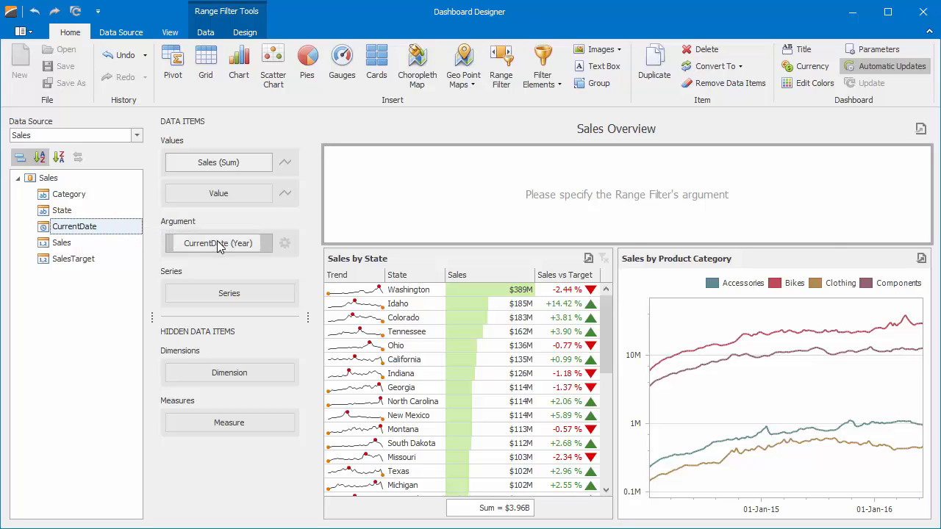
pyautogui.click(217, 244)
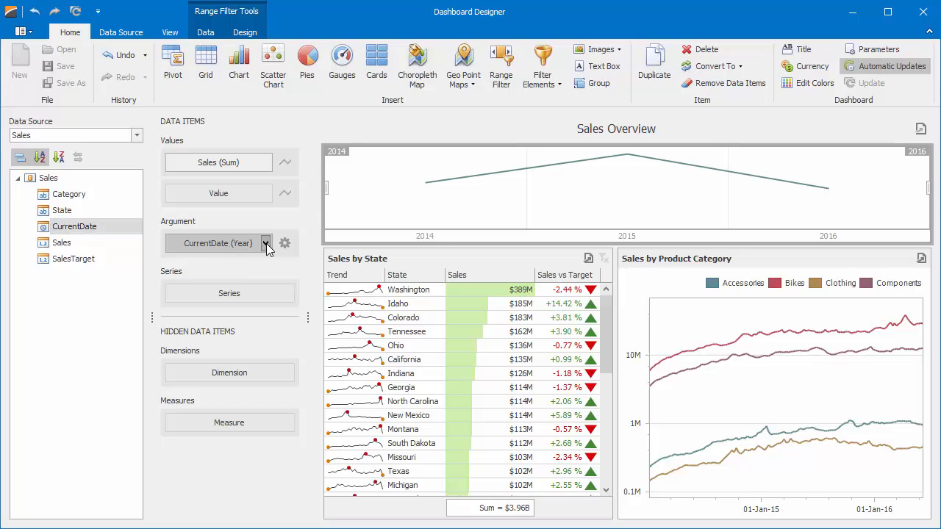
pyautogui.moveTo(278, 283)
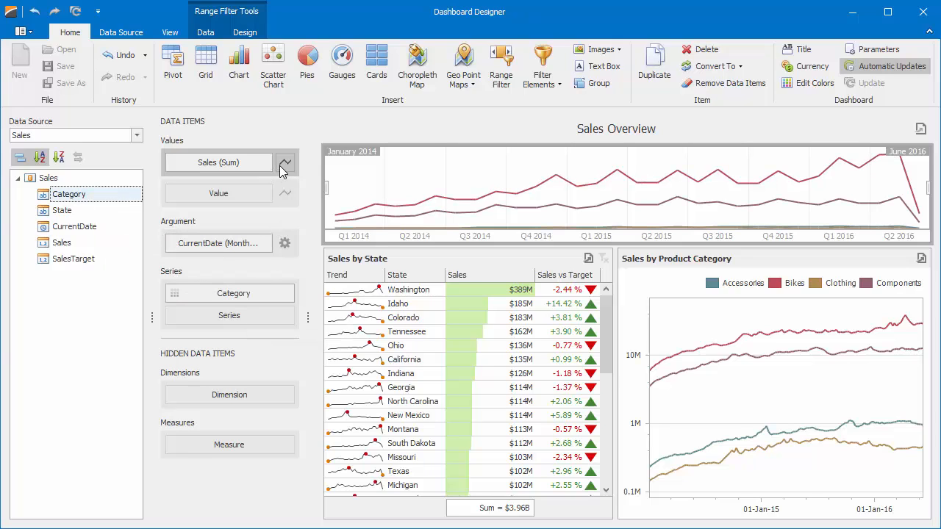
# Step: Change the Sales (Sum) series type to Stacked Bar
pyautogui.click(285, 161)
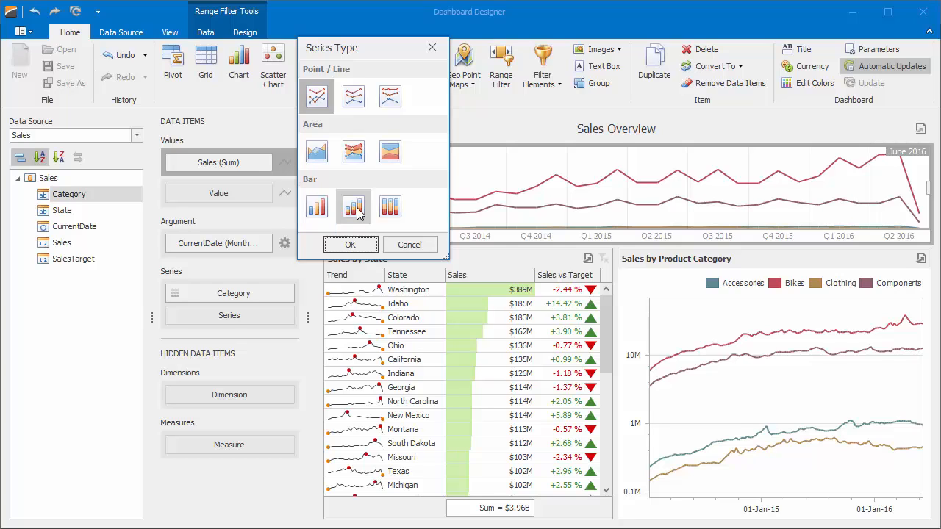
pyautogui.click(353, 206)
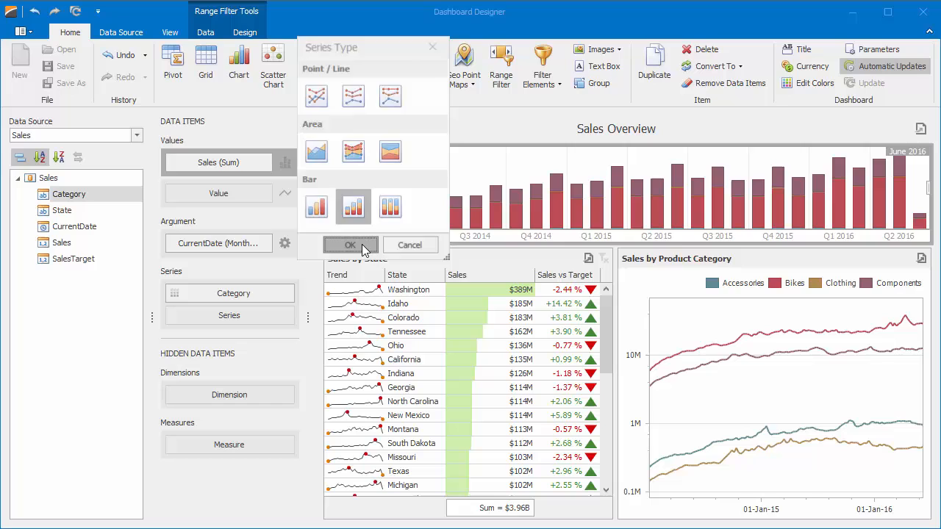
pyautogui.click(350, 244)
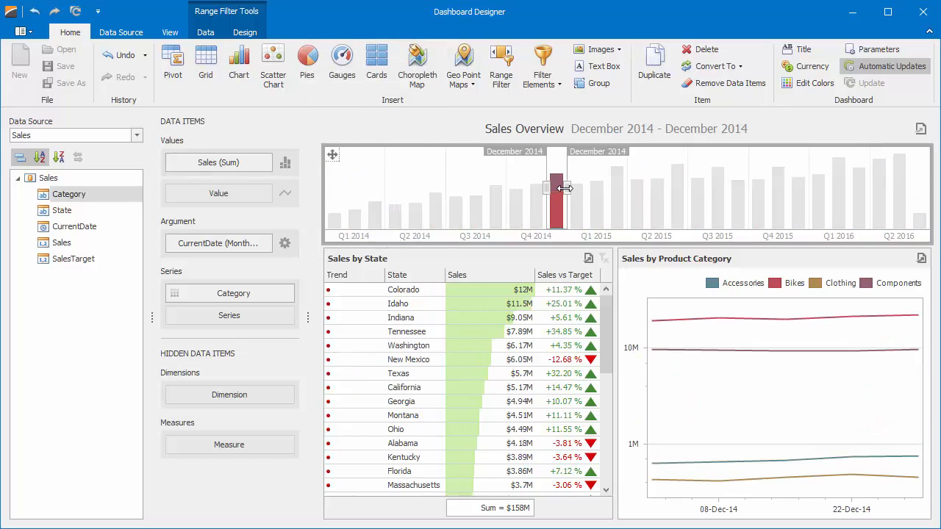
# Step: Select May–August 2015 in the range filter and show its Design settings
pyautogui.moveTo(564, 189); pyautogui.dragTo(625, 188)
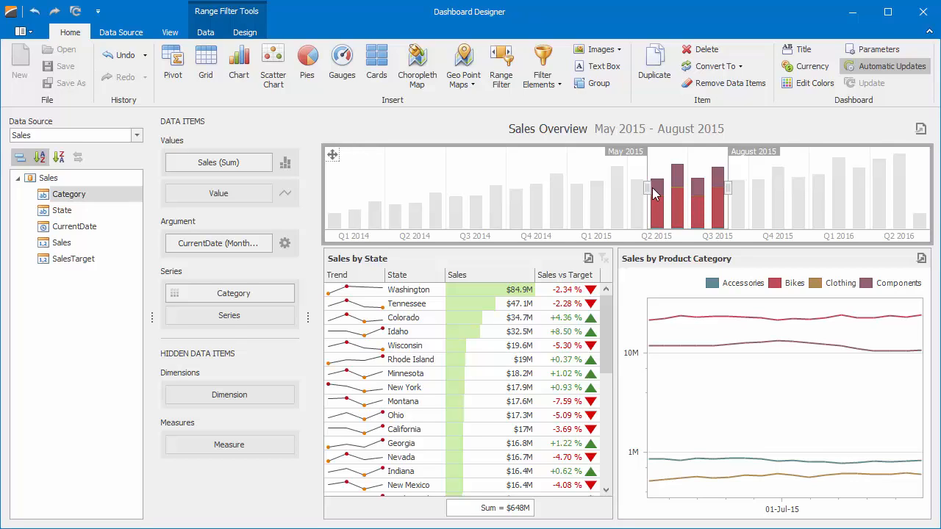
pyautogui.click(244, 33)
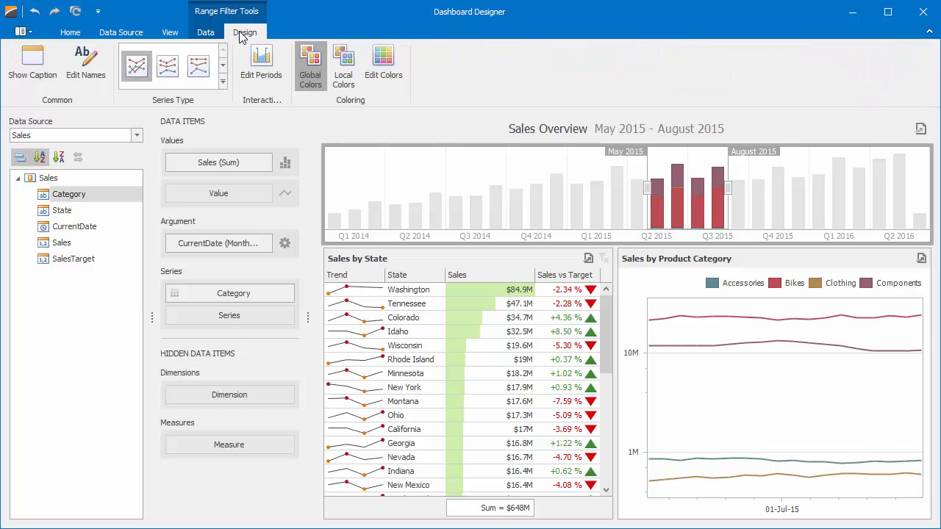
# Step: Add the predefined Last Year period (2015) in Edit Periods
pyautogui.click(262, 62)
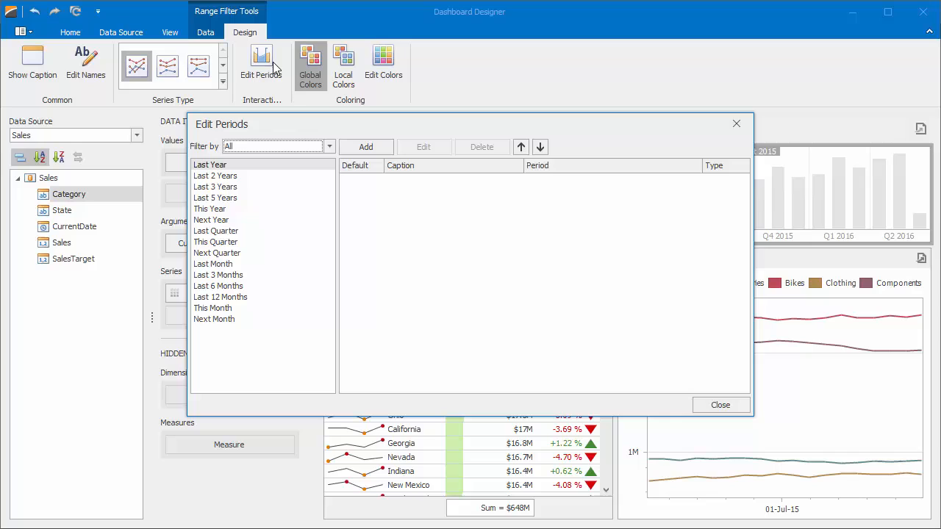
pyautogui.moveTo(293, 145)
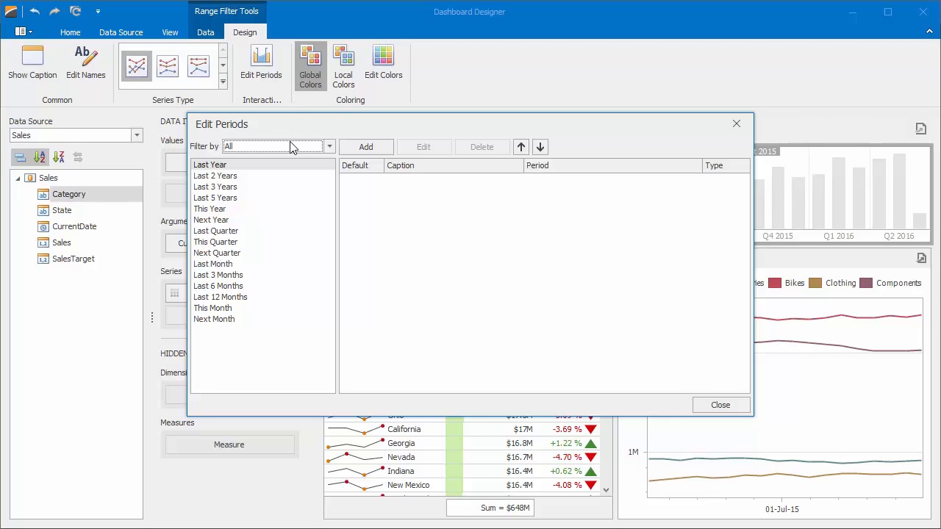
pyautogui.click(365, 147)
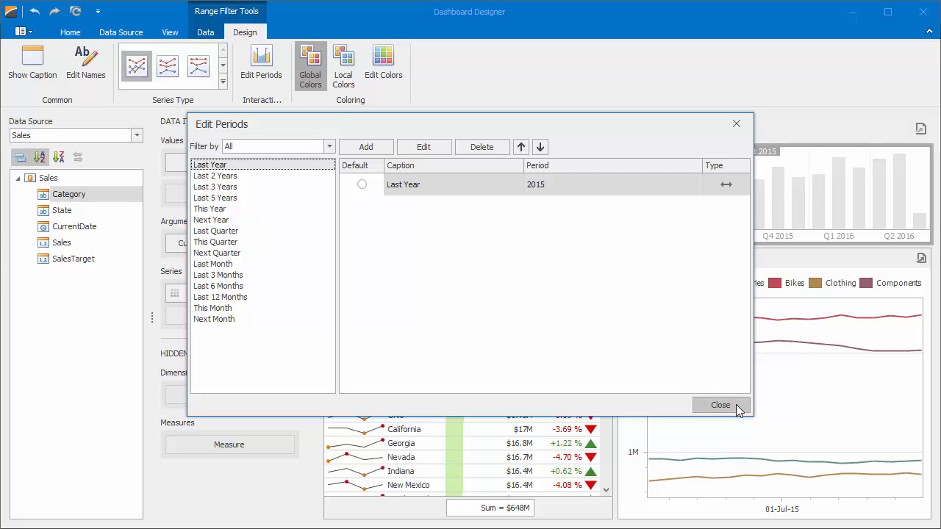
pyautogui.click(720, 406)
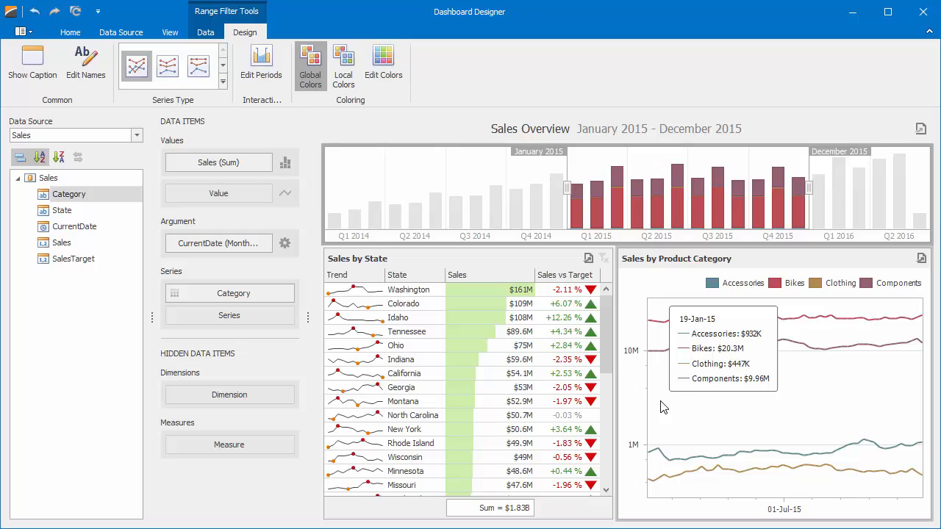
pyautogui.moveTo(503, 229)
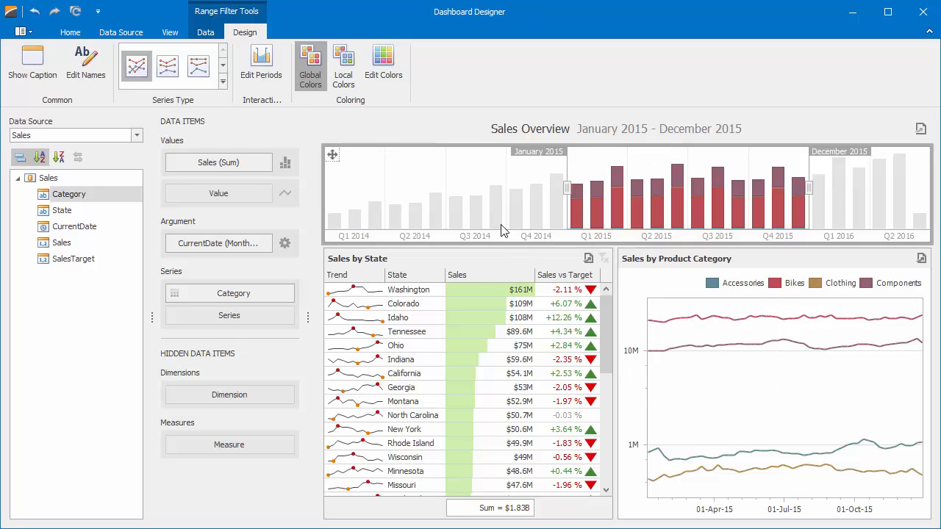
# Step: Create a Month-based period of the last 3 months, captioned 'Last 3 Months'
pyautogui.click(262, 67)
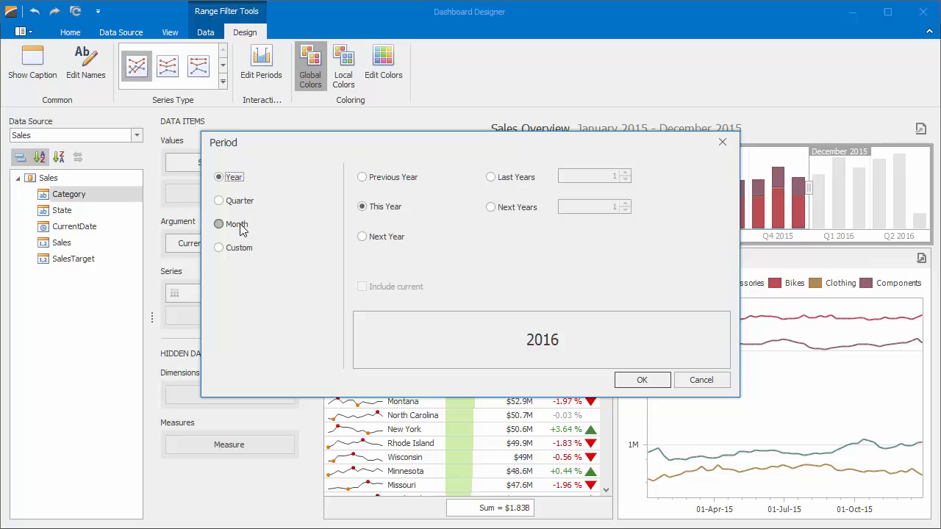
pyautogui.click(218, 223)
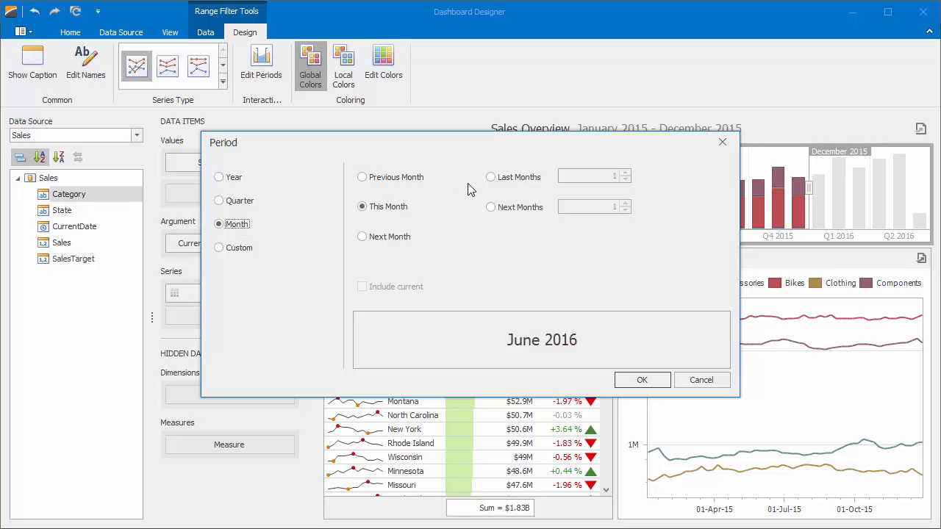
pyautogui.click(491, 176)
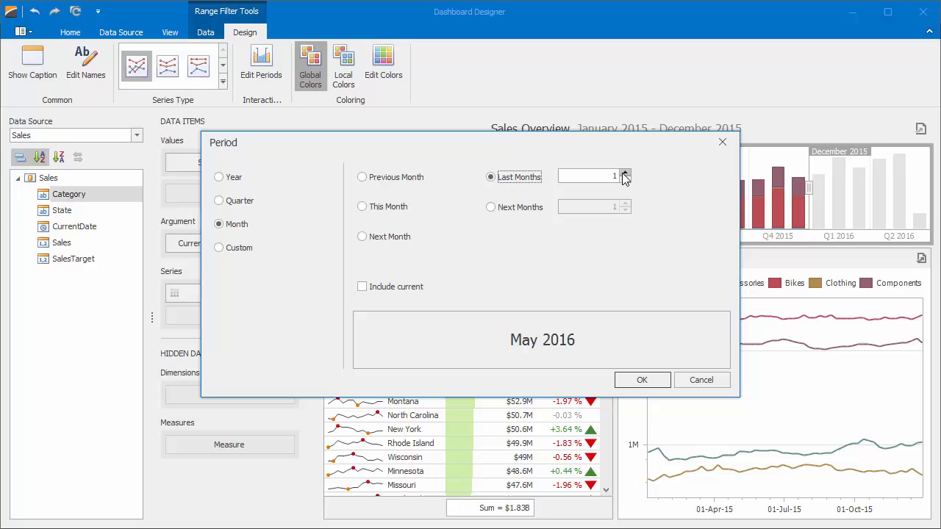
pyautogui.click(626, 172)
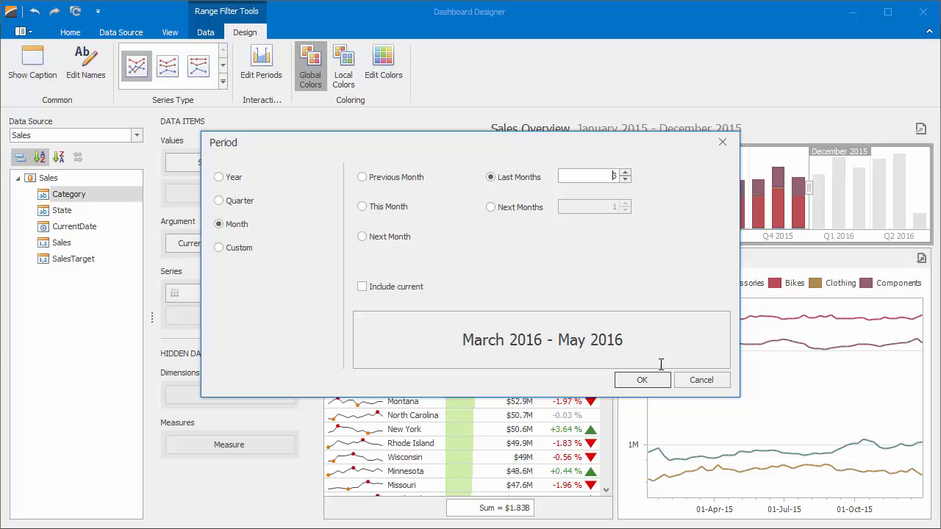
pyautogui.click(642, 380)
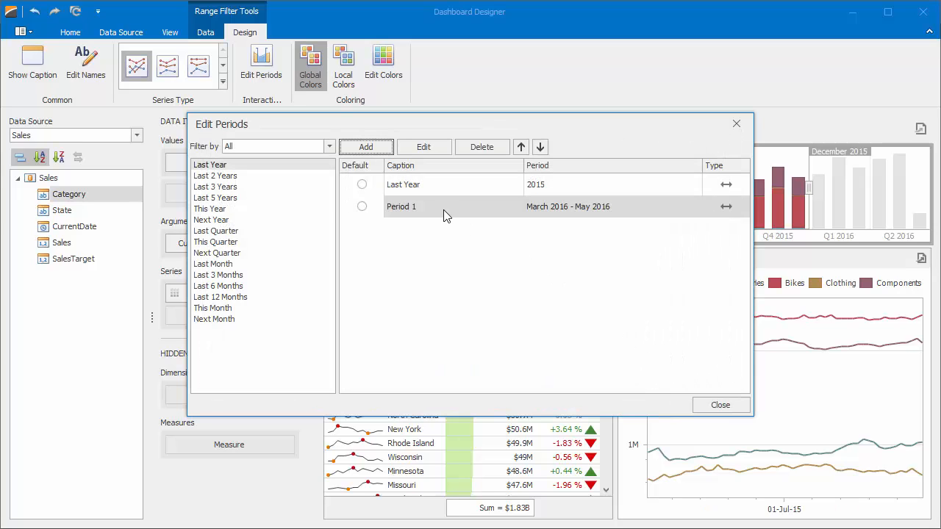
pyautogui.write('Last 3 Month')
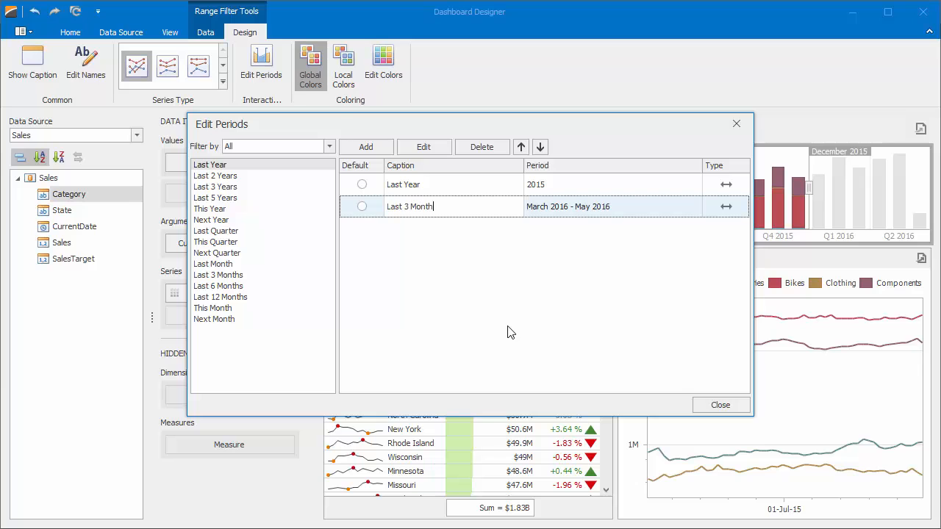
pyautogui.write('s')
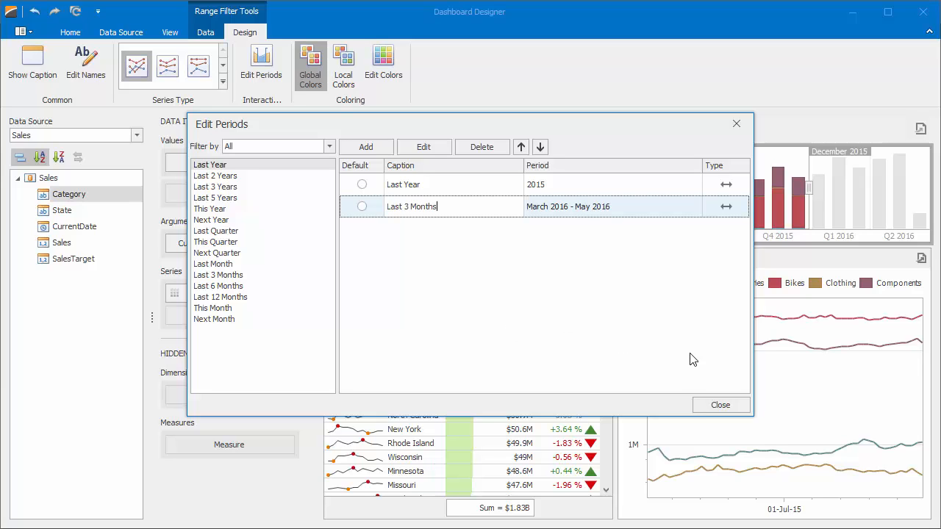
pyautogui.click(720, 406)
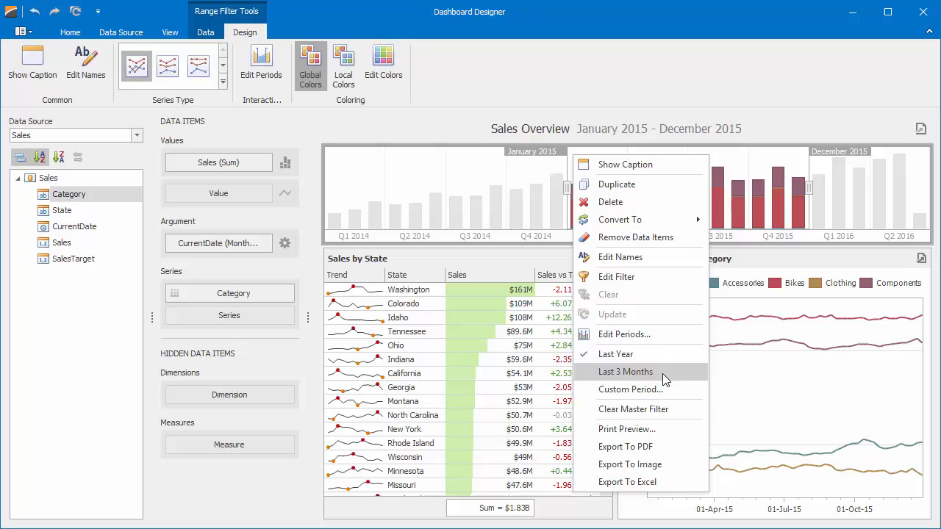
# Step: Apply the Last 3 Months period, filtering to March–May 2016
pyautogui.click(627, 370)
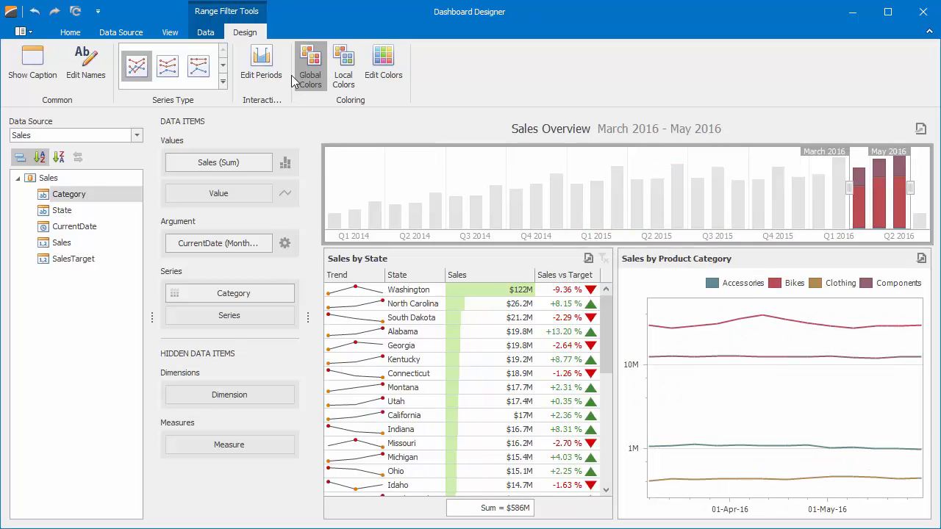
# Step: Define a Custom period with fixed start January 2014 and fixed end December 2014
pyautogui.click(262, 64)
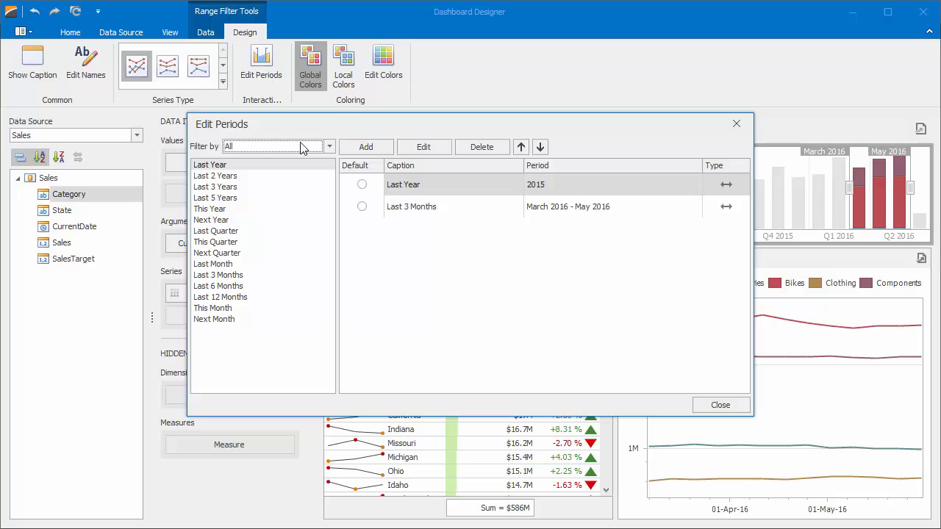
pyautogui.click(423, 147)
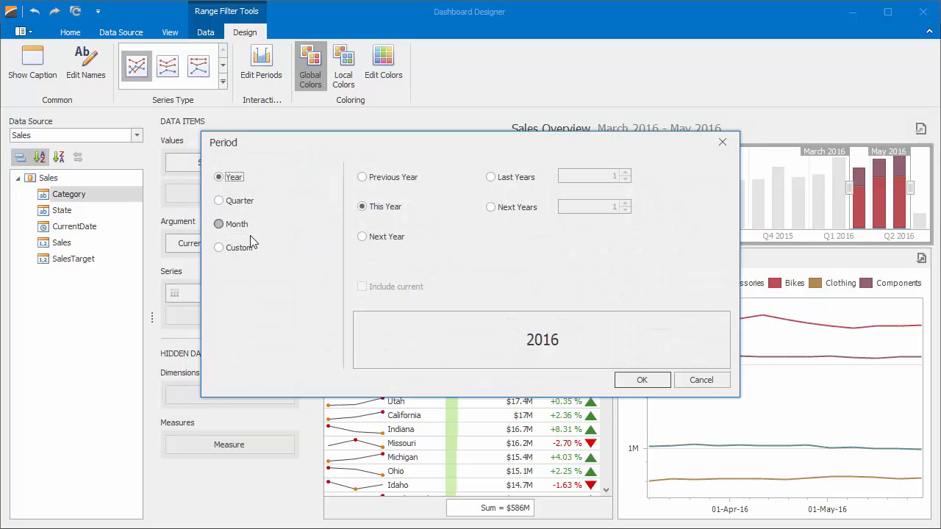
pyautogui.click(218, 247)
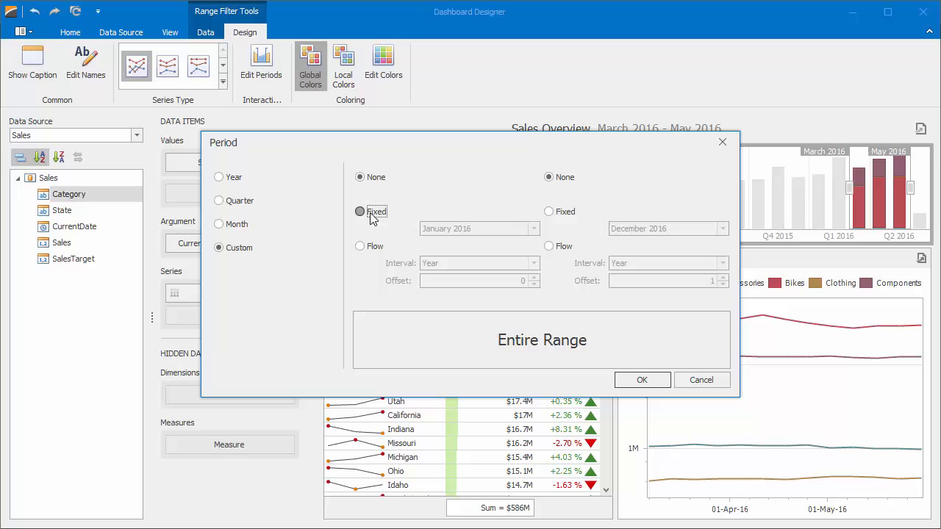
pyautogui.click(532, 229)
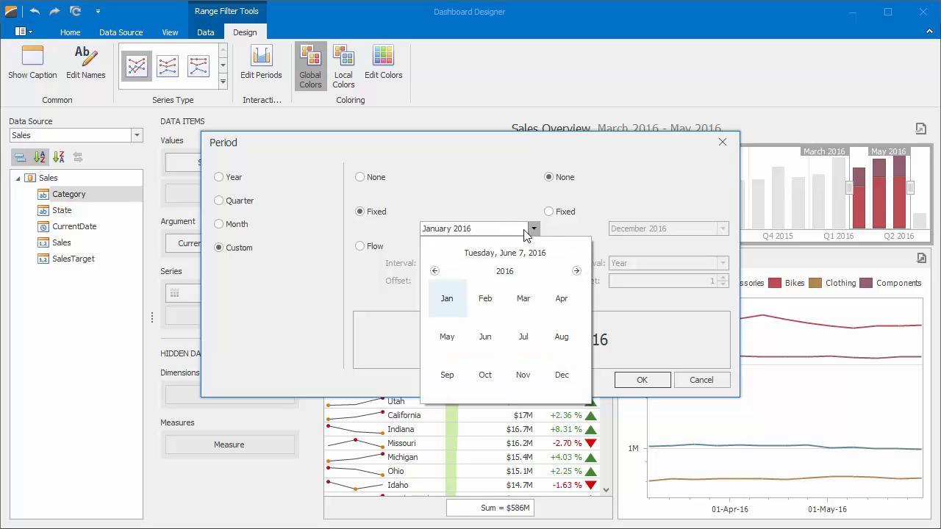
pyautogui.click(435, 270)
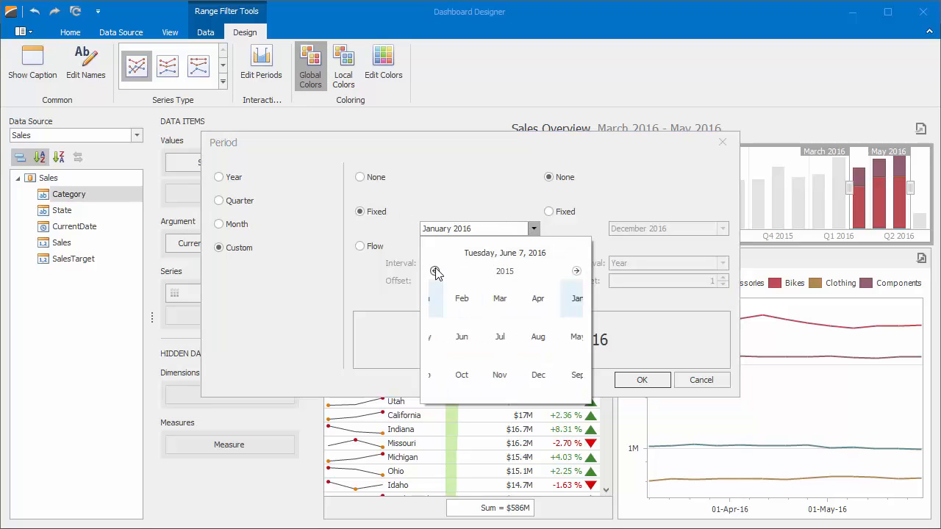
pyautogui.click(435, 271)
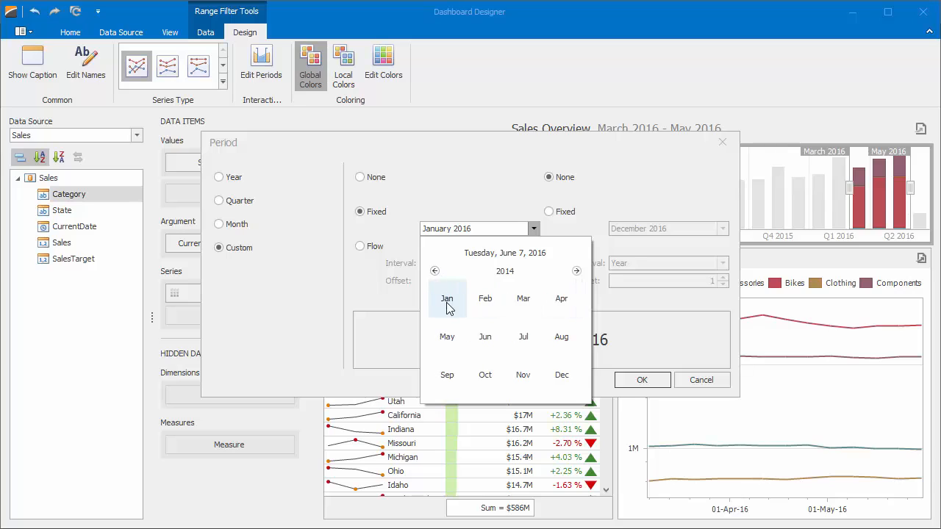
pyautogui.click(447, 298)
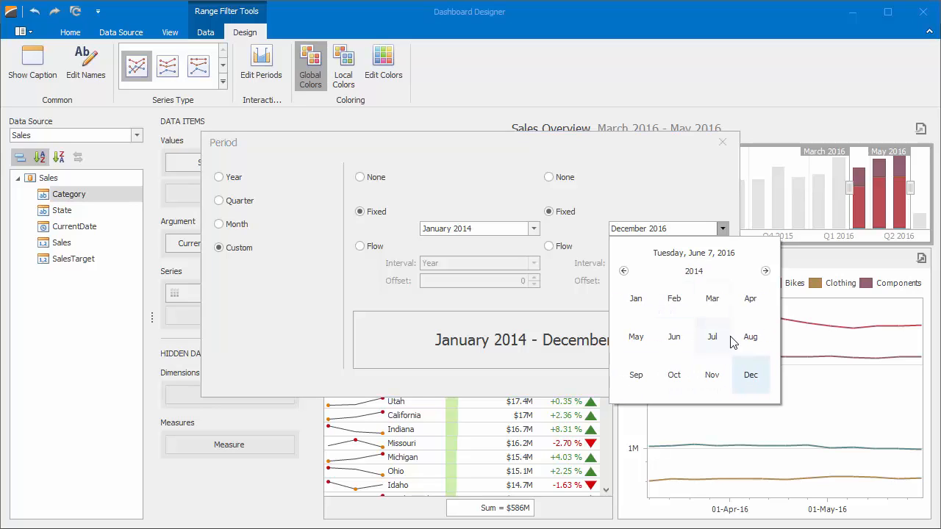
pyautogui.click(750, 374)
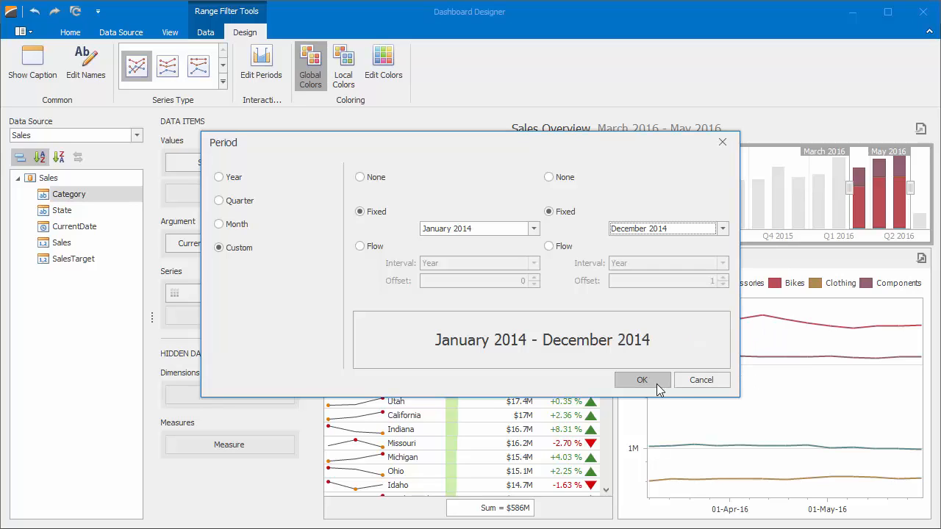
# Step: Confirm the period and caption it 'Year 2014'
pyautogui.click(641, 380)
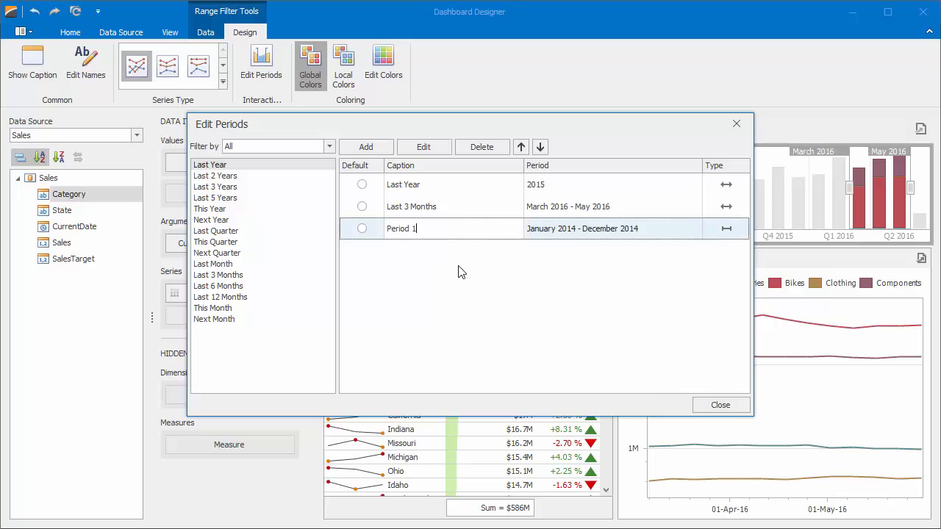
pyautogui.write('Year 2014')
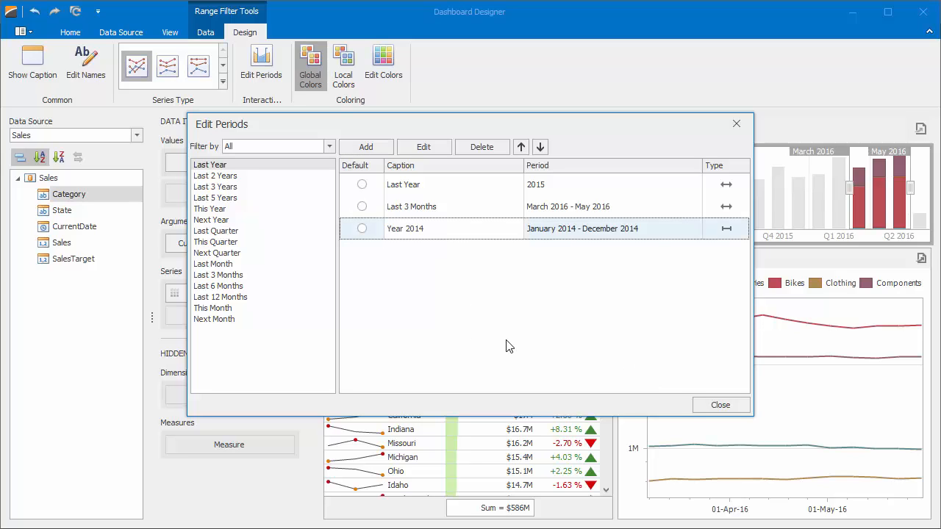
pyautogui.click(721, 405)
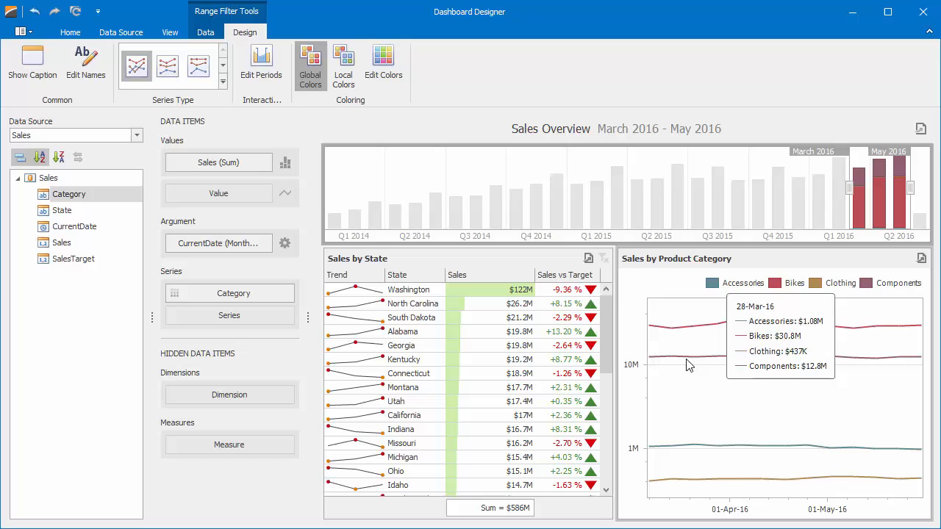
# Step: Choose the Year 2014 period from the range filter's context menu
pyautogui.rightClick(515, 192)
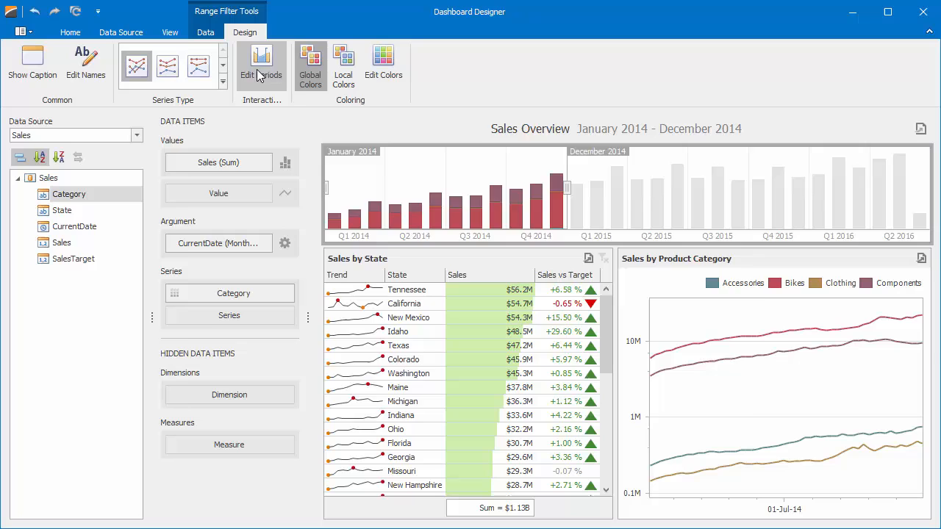
# Step: Create a Custom period with flowing start offset -1 Year and flowing end offset -1 Month
pyautogui.click(262, 66)
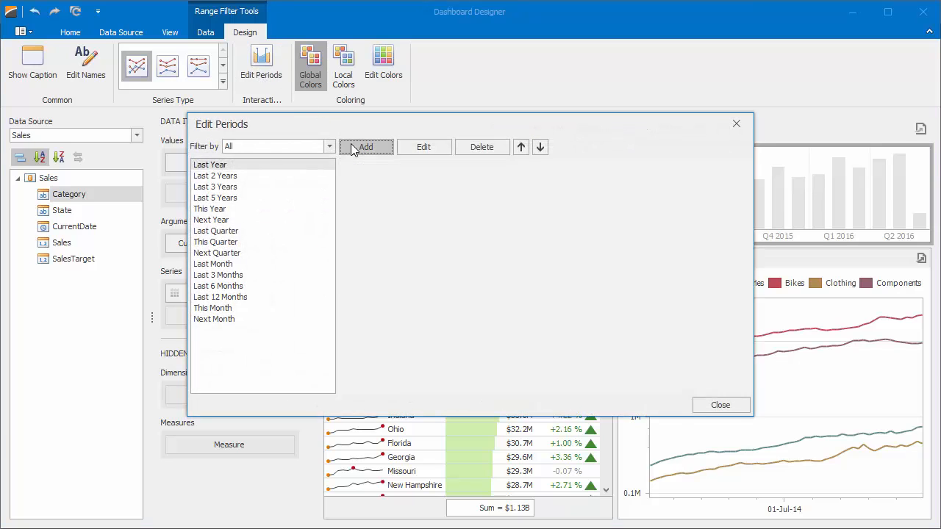
pyautogui.click(365, 147)
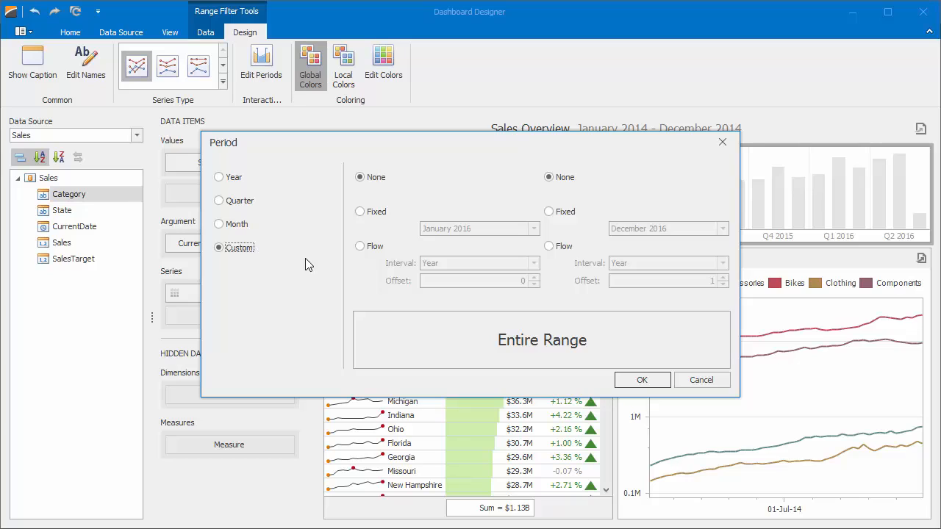
pyautogui.click(359, 246)
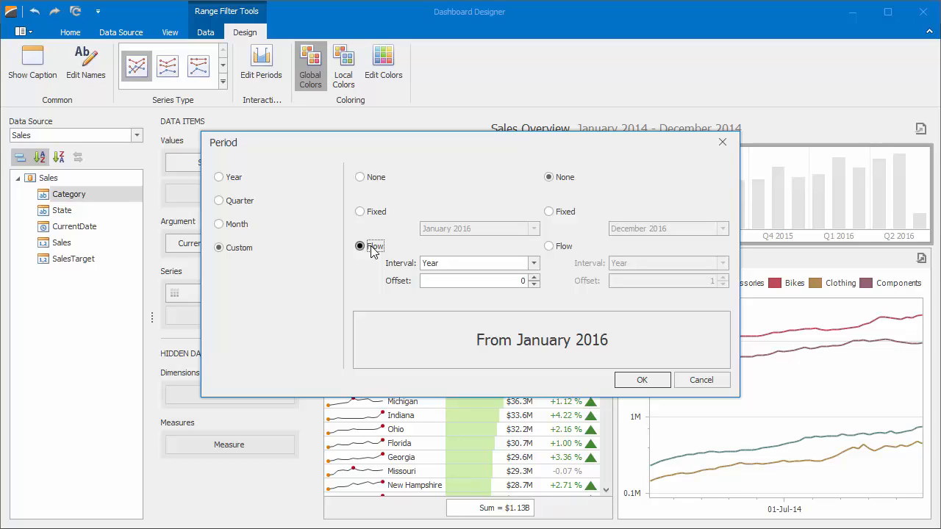
pyautogui.click(359, 246)
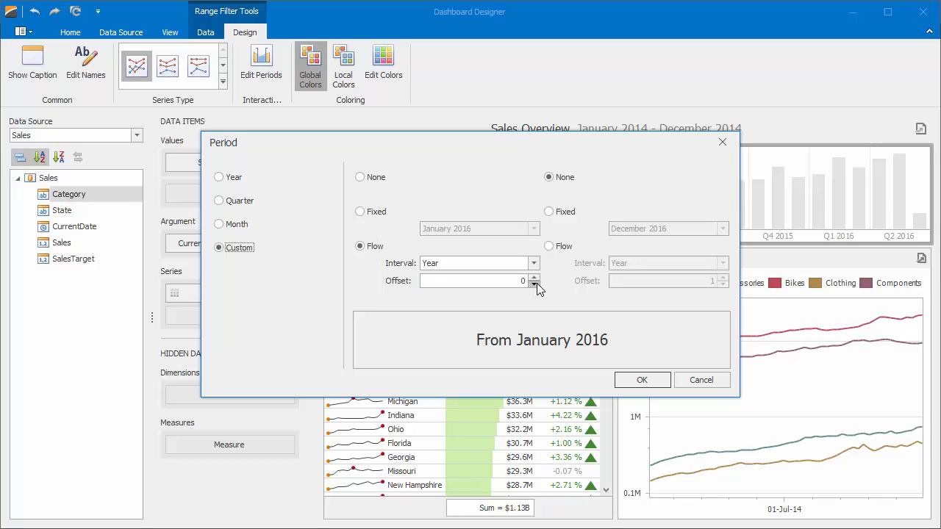
pyautogui.click(534, 283)
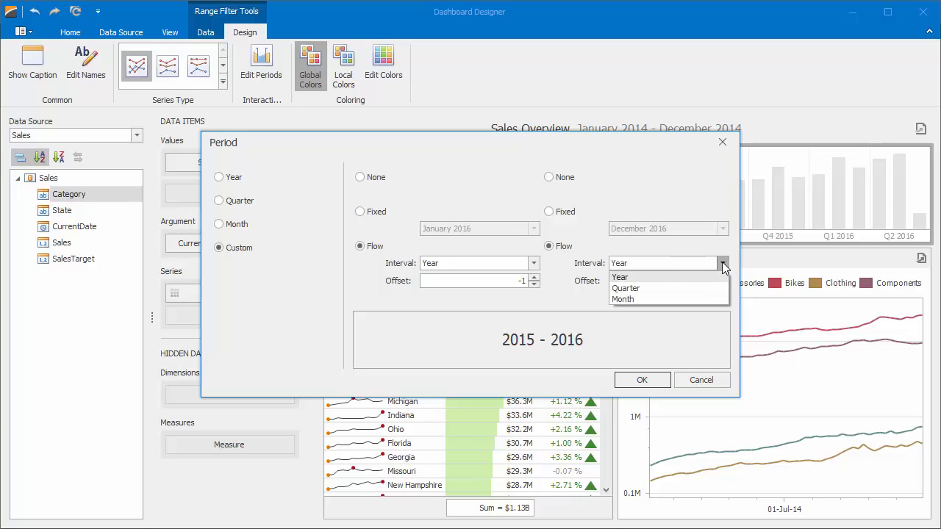
pyautogui.click(624, 300)
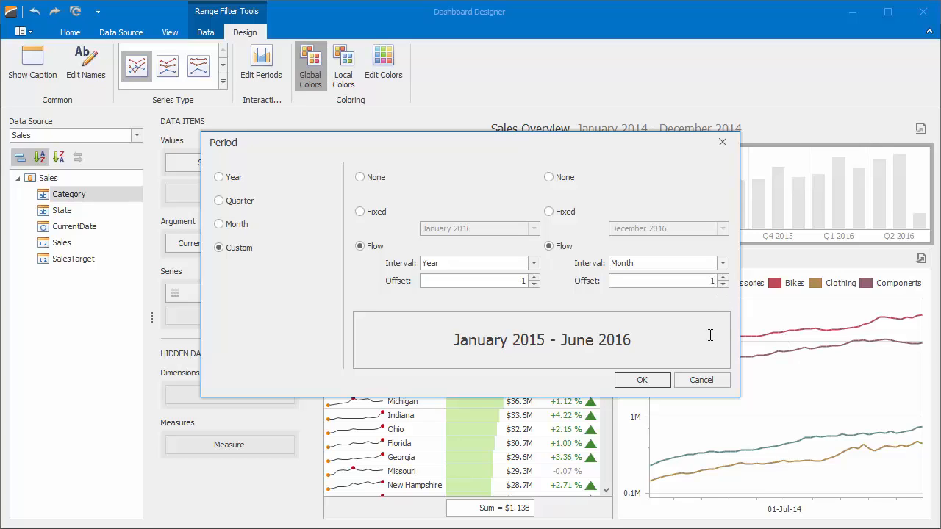
pyautogui.click(722, 285)
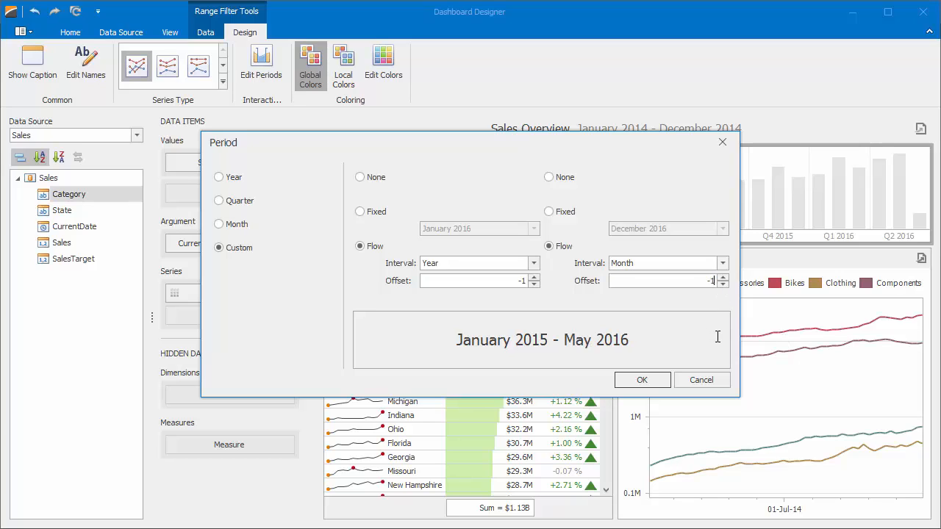
pyautogui.click(641, 379)
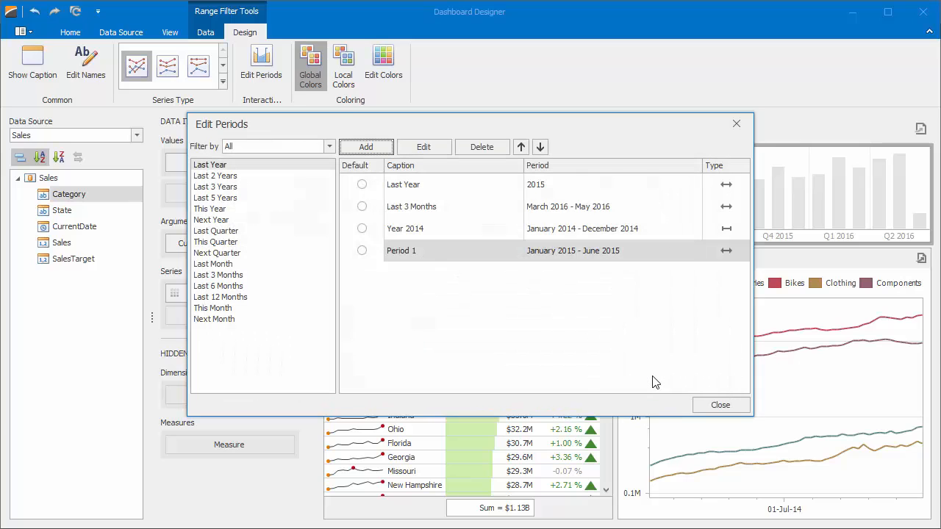
# Step: Caption the new custom period 'Prior Year YTD' and close the Edit Periods editor
pyautogui.click(573, 250)
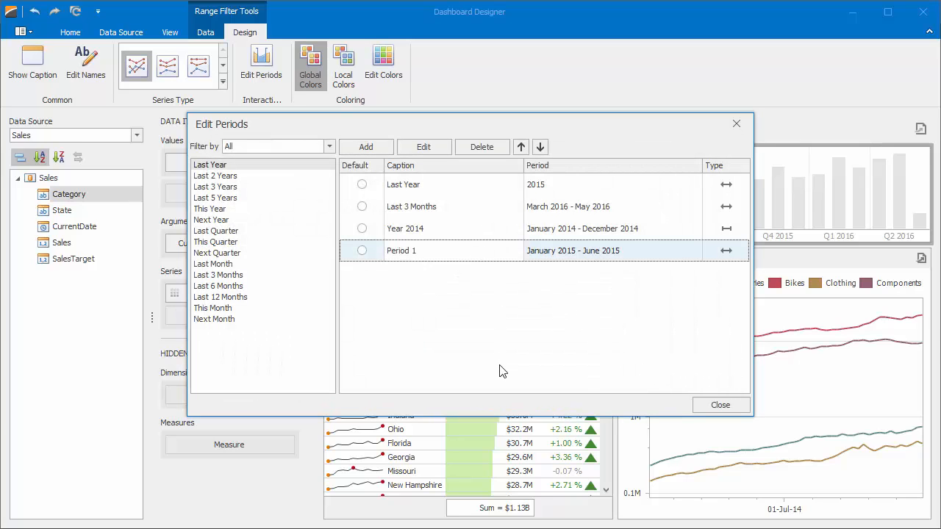
pyautogui.write('Prior Year')
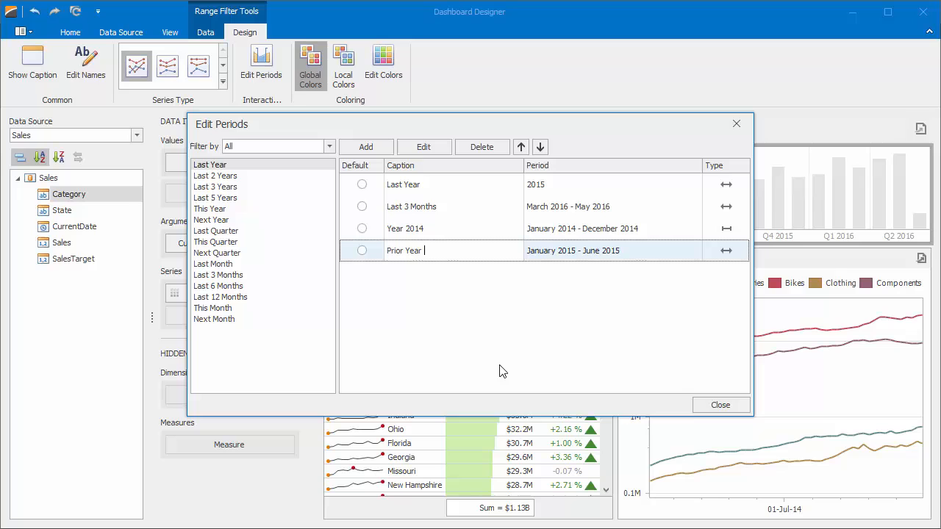
pyautogui.write('YTD')
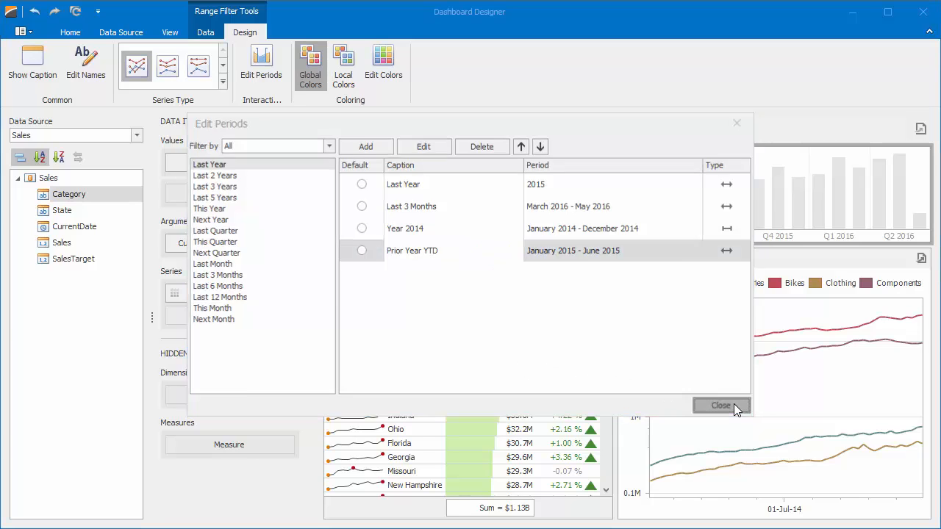
pyautogui.click(721, 406)
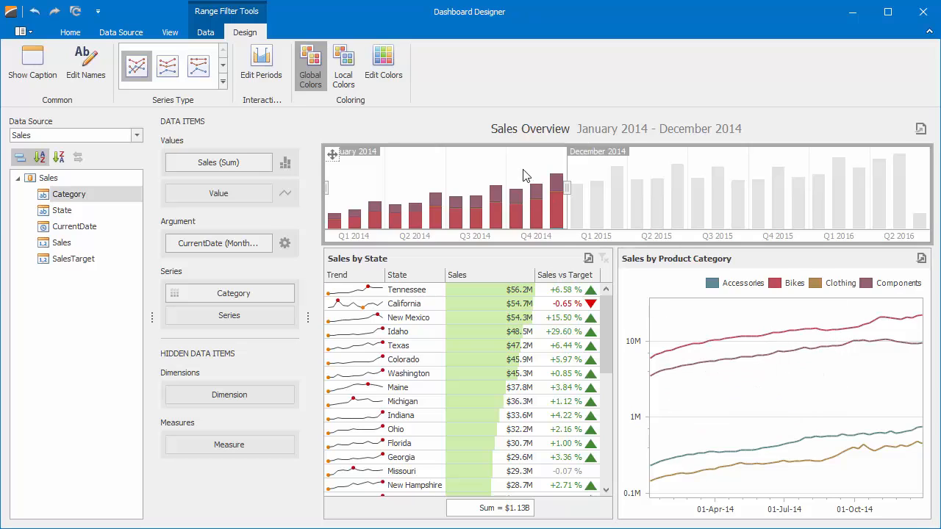
# Step: Apply the Prior Year YTD predefined period from the Range Filter's context menu
pyautogui.rightClick(527, 176)
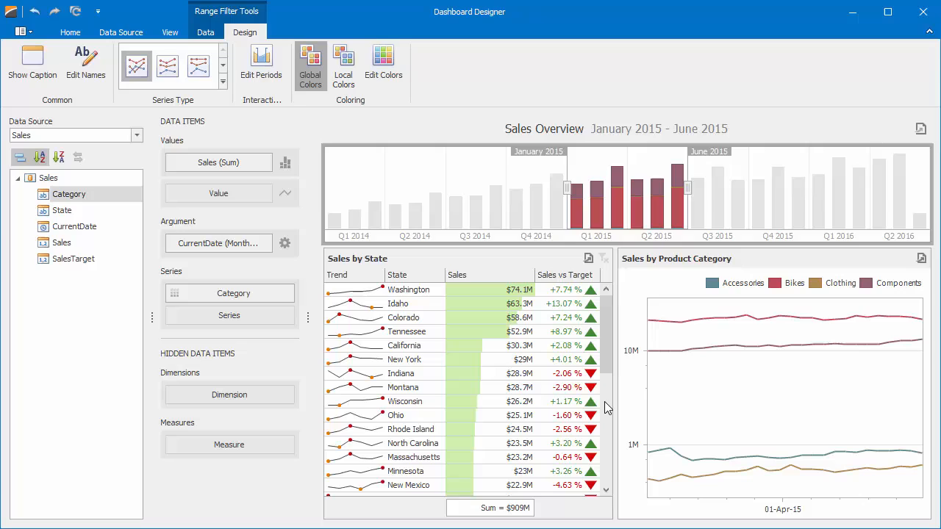
pyautogui.moveTo(612, 408)
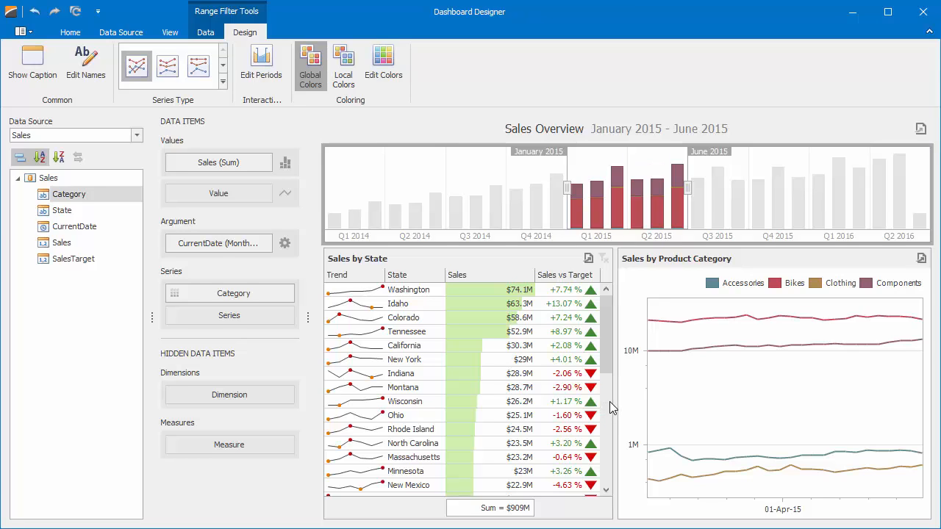